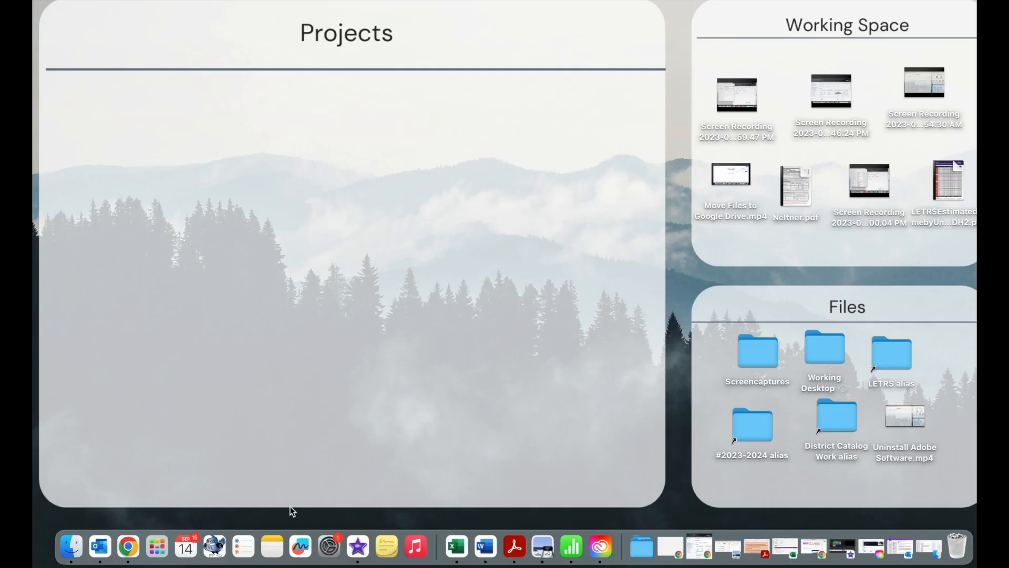
{"action": "mouse_move", "coordinate": [70, 547]}
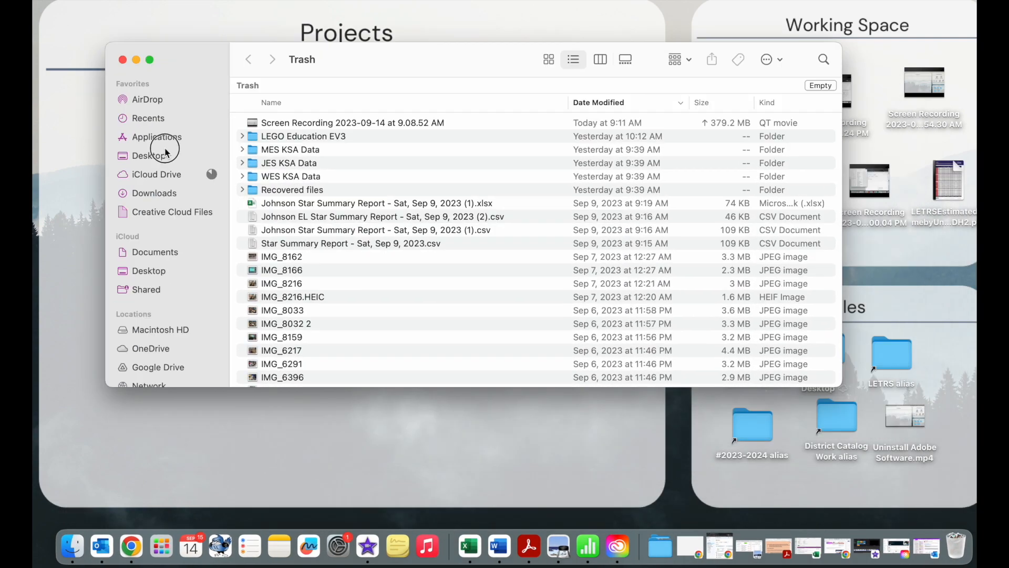
Show the Desktop folder's contents in the Finder window.
{"action": "left_click", "coordinate": [148, 156]}
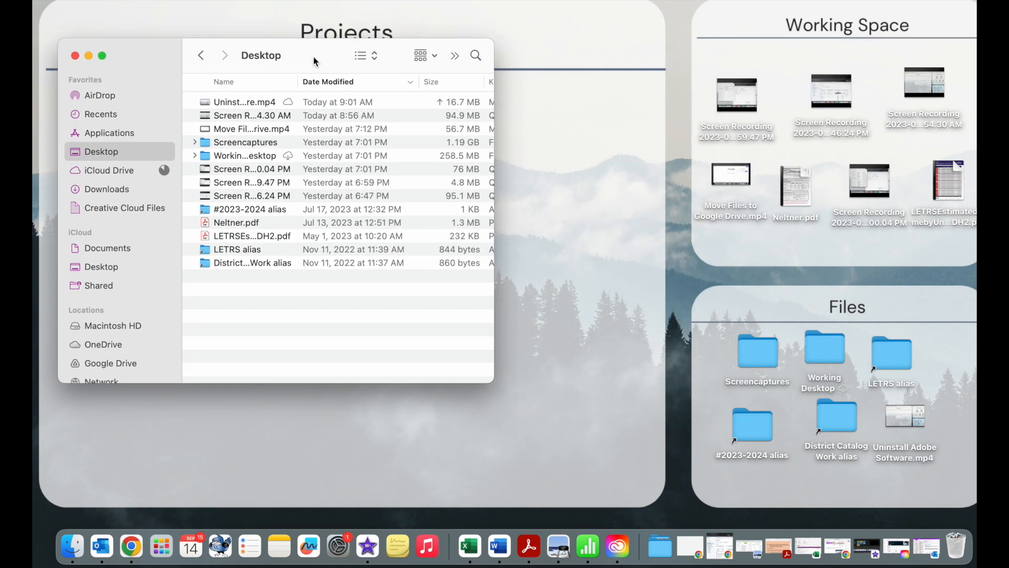
{"action": "mouse_move", "coordinate": [116, 519]}
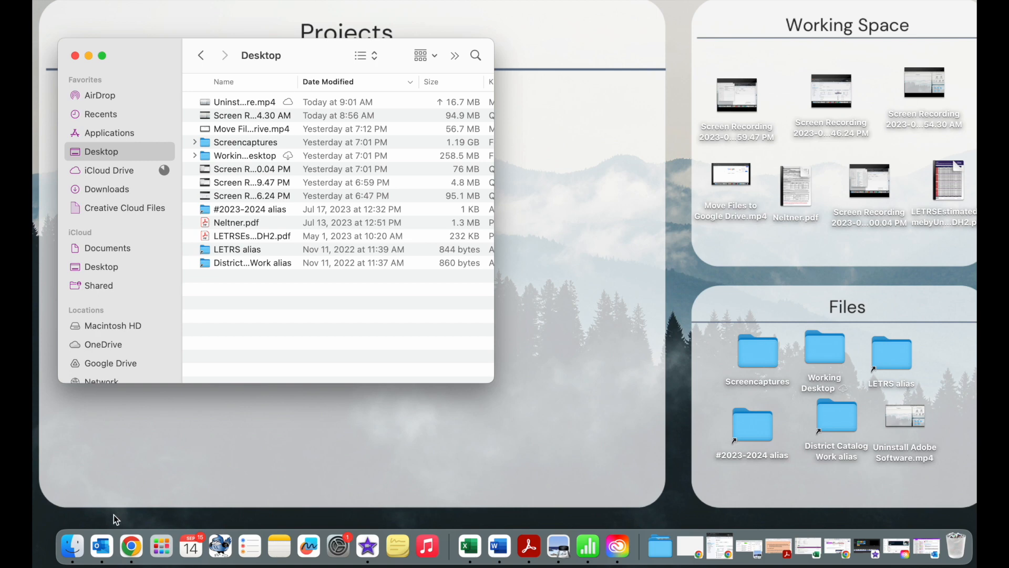
{"action": "mouse_move", "coordinate": [160, 448]}
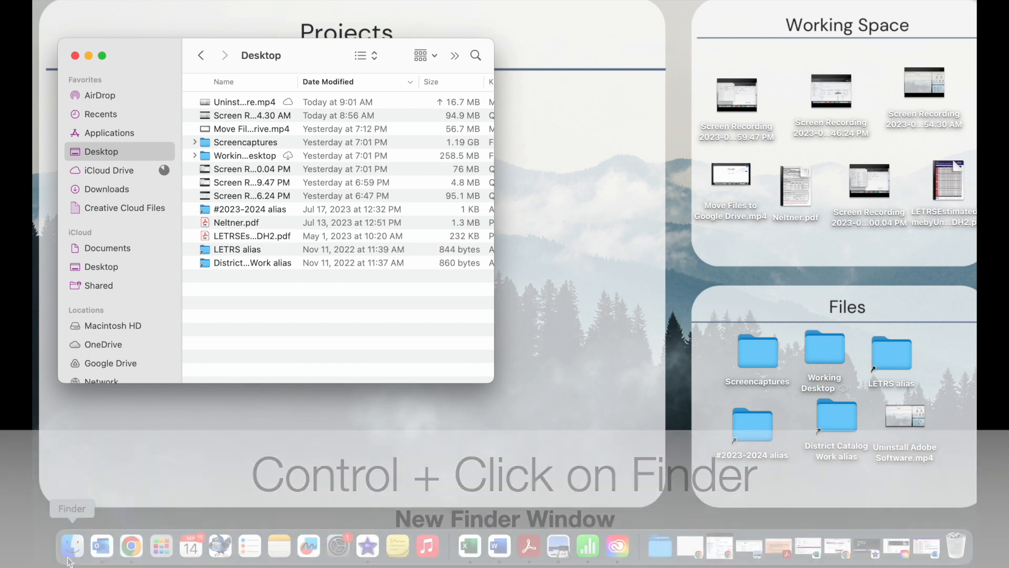
Open a second Finder window from the Dock's Finder icon menu.
{"action": "right_click", "coordinate": [70, 547]}
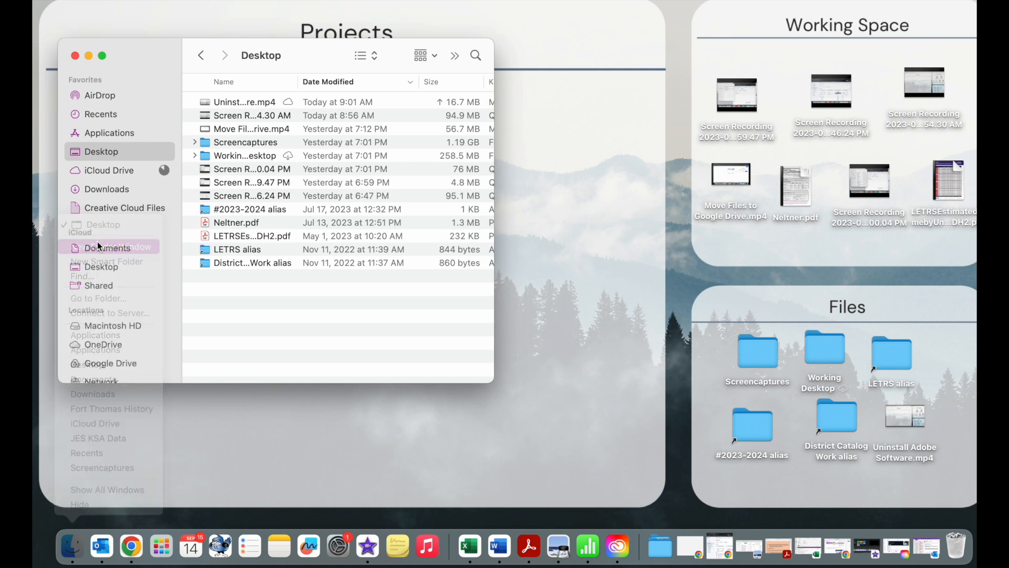
{"action": "left_click", "coordinate": [107, 246]}
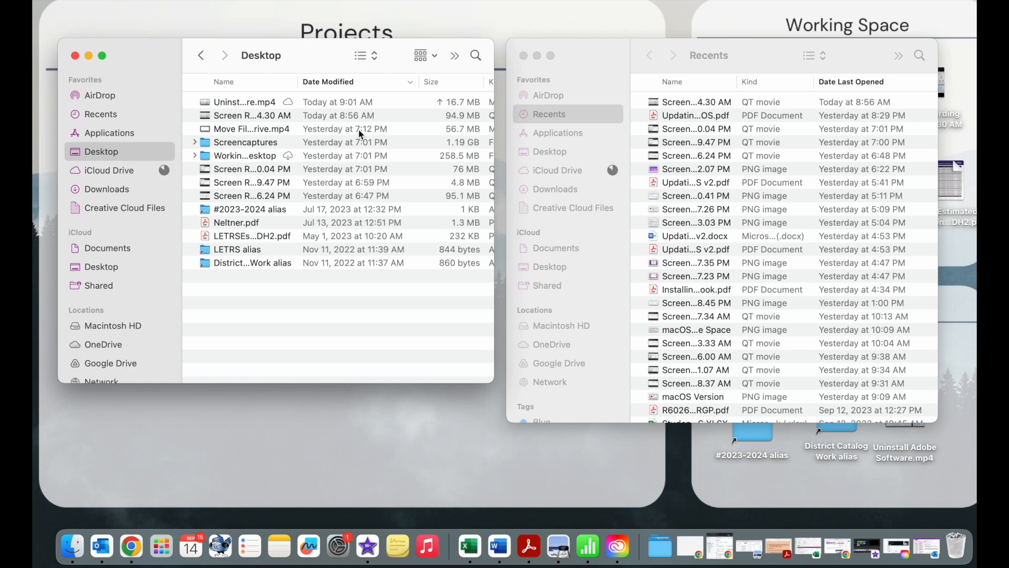
{"action": "mouse_move", "coordinate": [576, 278]}
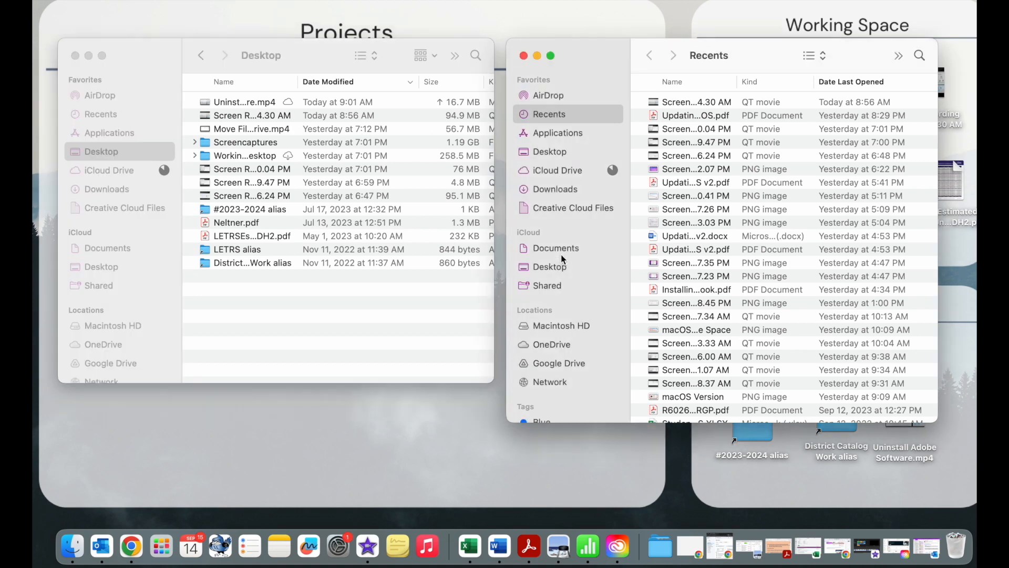
Drag the Screencaptures folder from the Desktop window into the Documents window.
{"action": "left_click", "coordinate": [555, 248]}
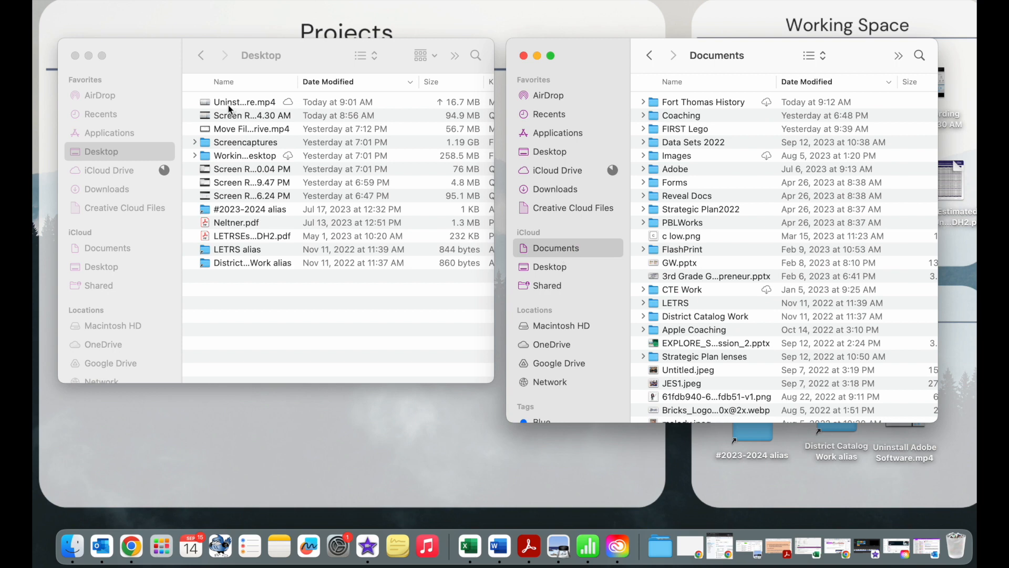
{"action": "left_click", "coordinate": [695, 142]}
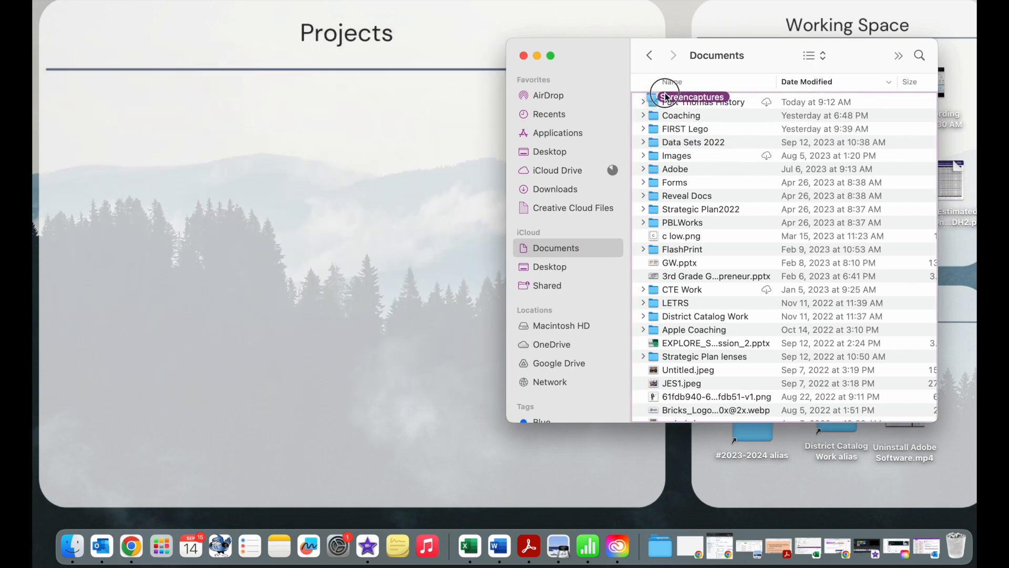
{"action": "left_click", "coordinate": [694, 116]}
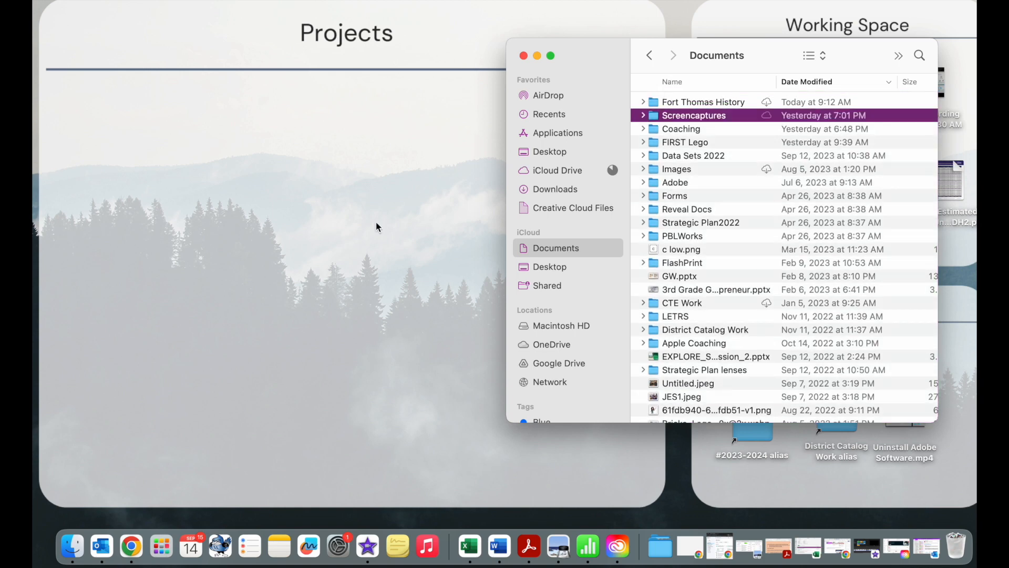
{"action": "mouse_move", "coordinate": [460, 372]}
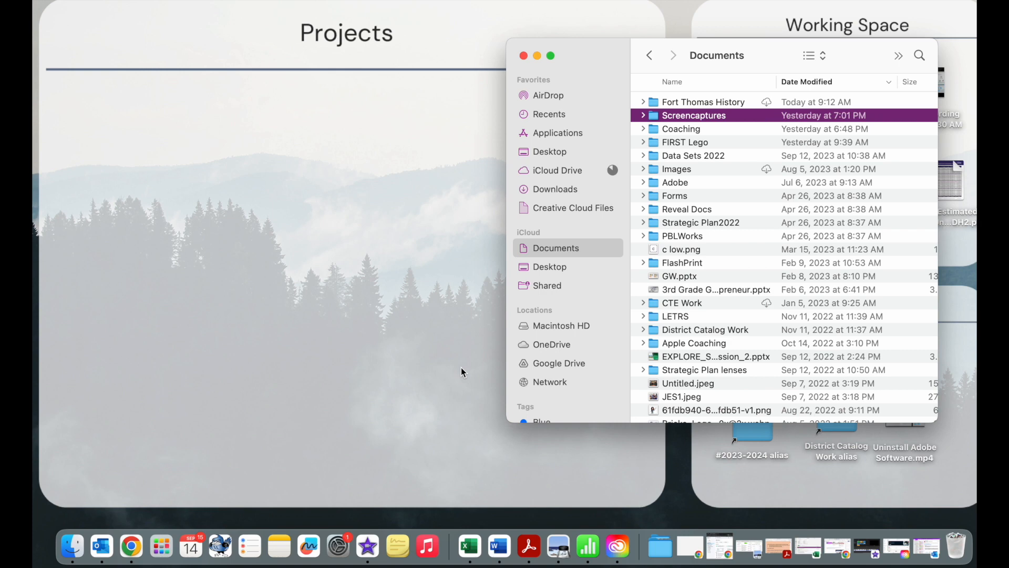
{"action": "mouse_move", "coordinate": [70, 547]}
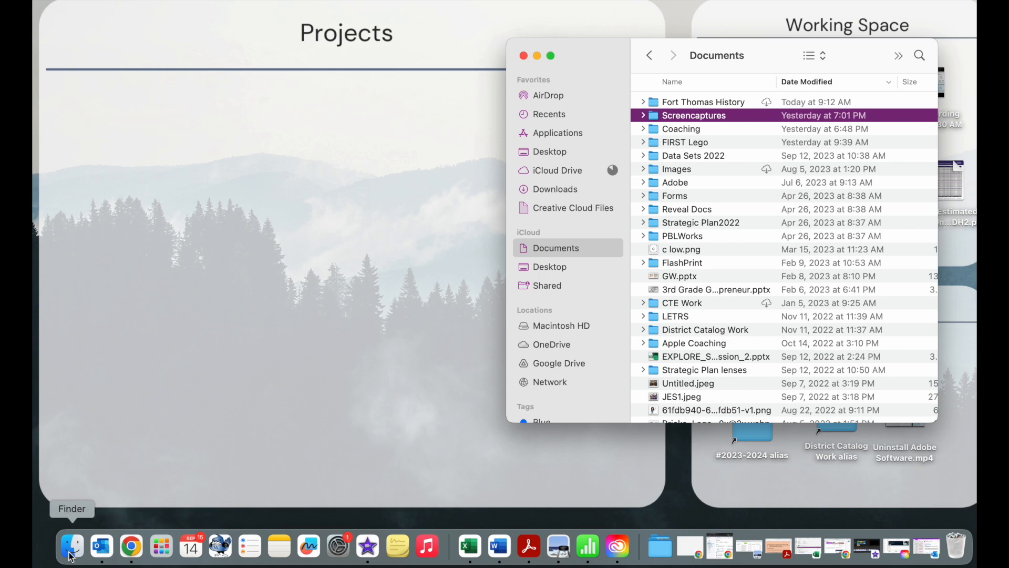
Bring the Desktop window forward and move the Uninstall Adobe Software video to the Trash.
{"action": "right_click", "coordinate": [70, 546]}
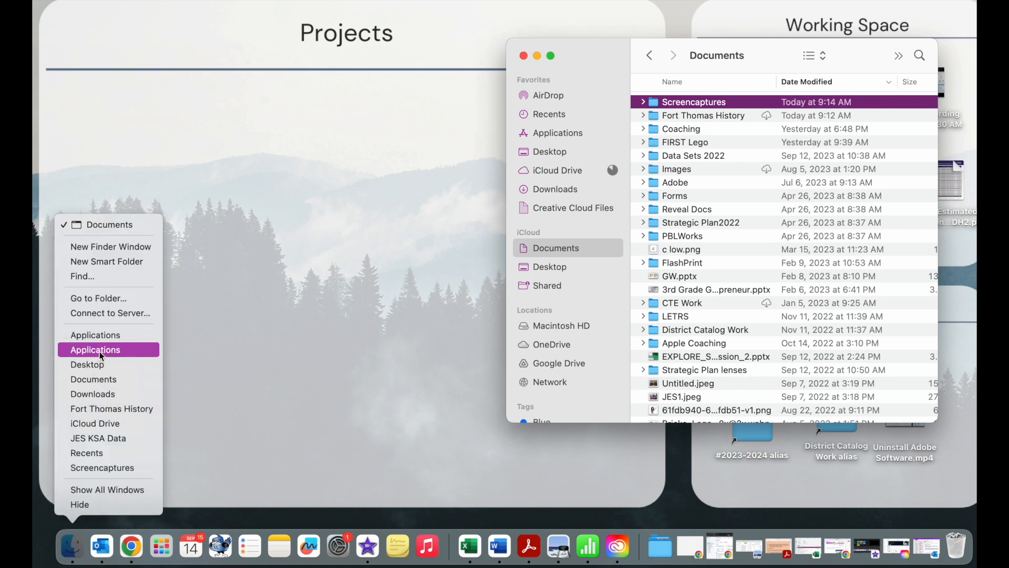
{"action": "left_click", "coordinate": [86, 364]}
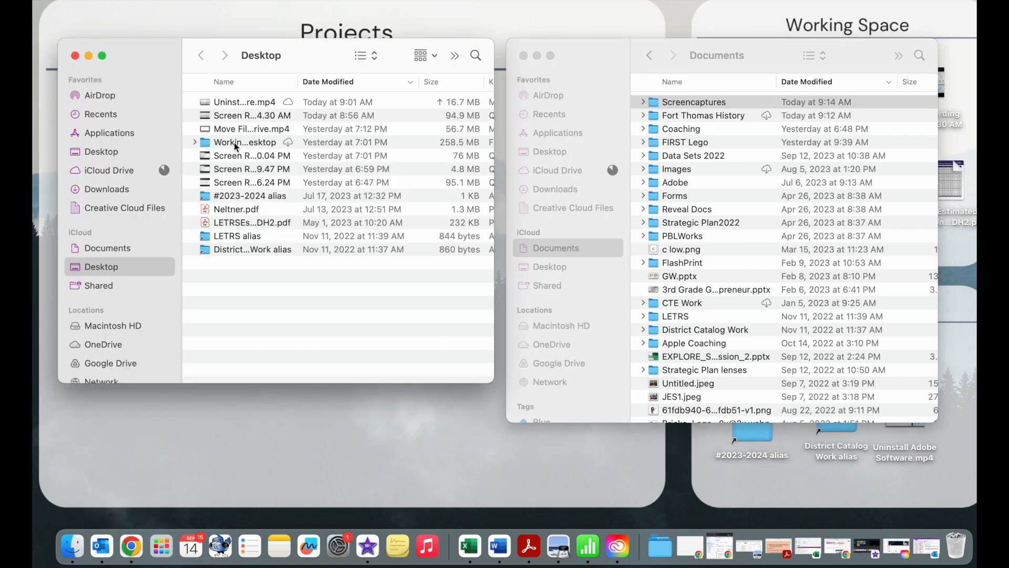
{"action": "left_click", "coordinate": [251, 102]}
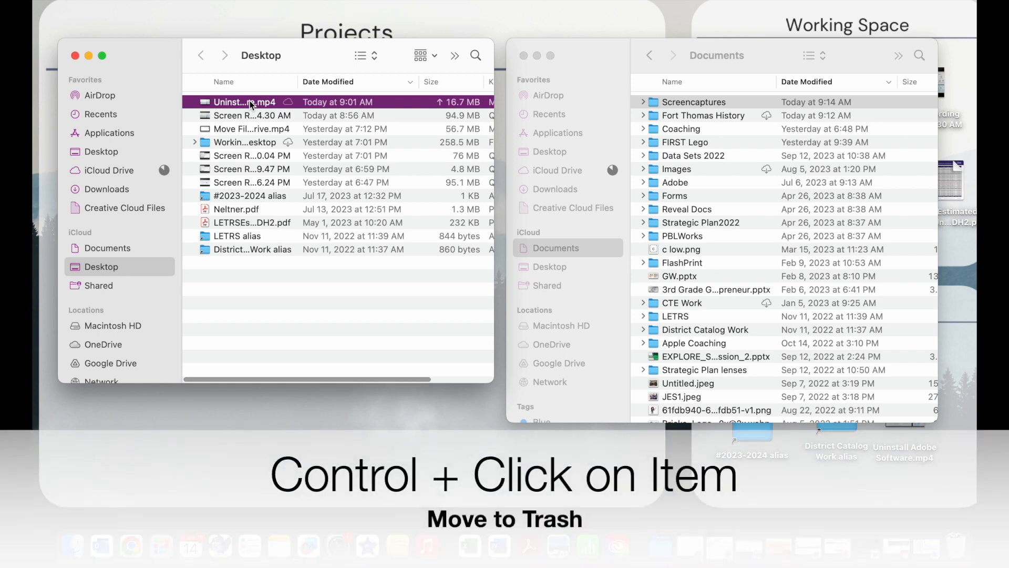
{"action": "right_click", "coordinate": [245, 102]}
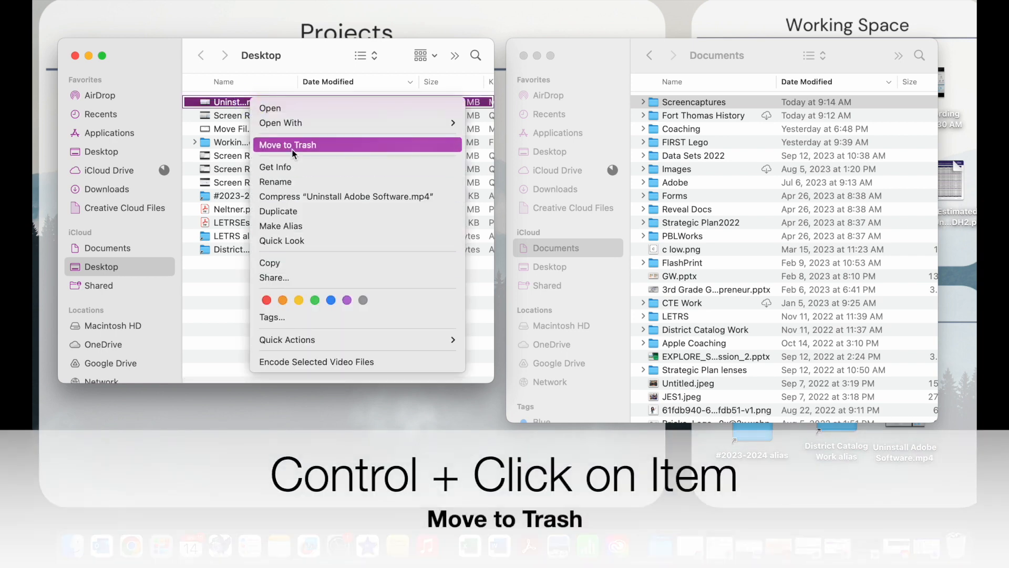
{"action": "left_click", "coordinate": [287, 144]}
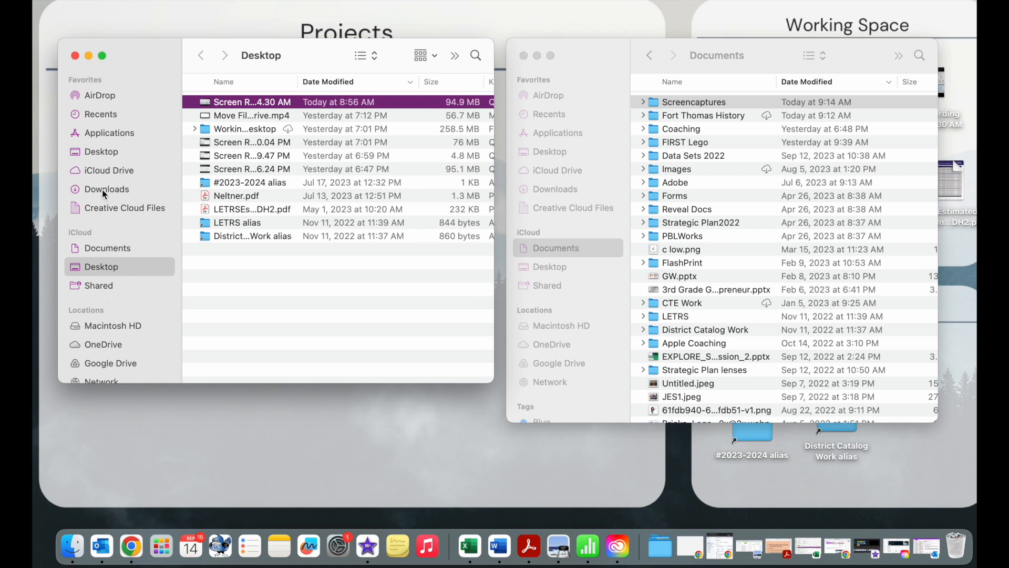
Show the Downloads folder sorted by Date Added, oldest first.
{"action": "left_click", "coordinate": [107, 188]}
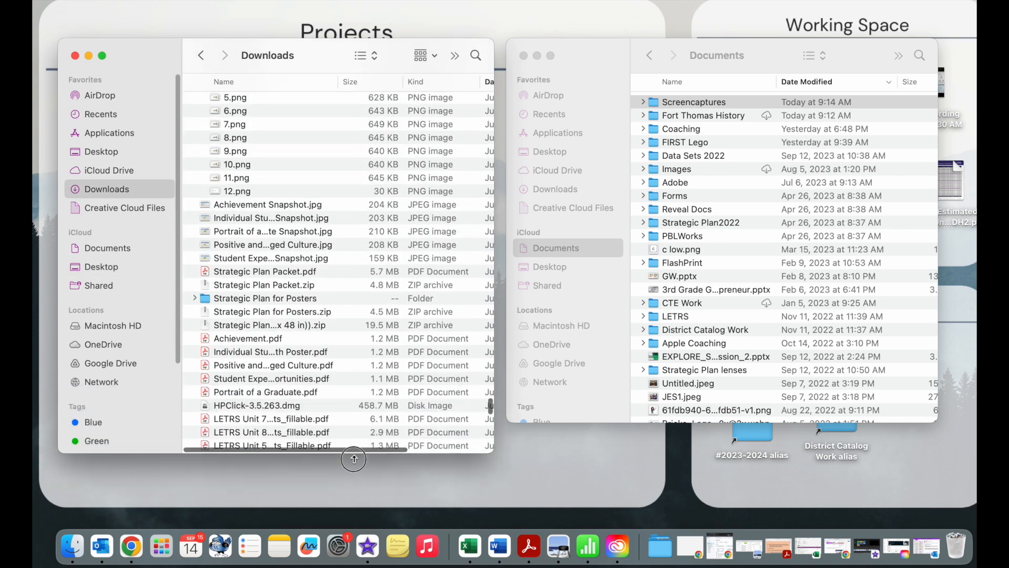
{"action": "scroll", "scroll_direction": "down", "scroll_amount": 3}
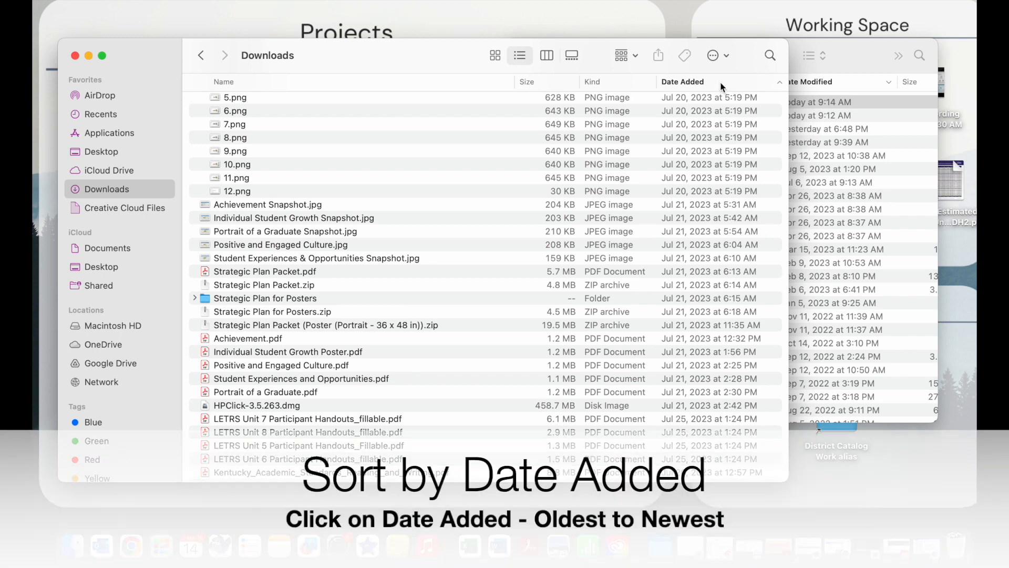
{"action": "left_click", "coordinate": [683, 82]}
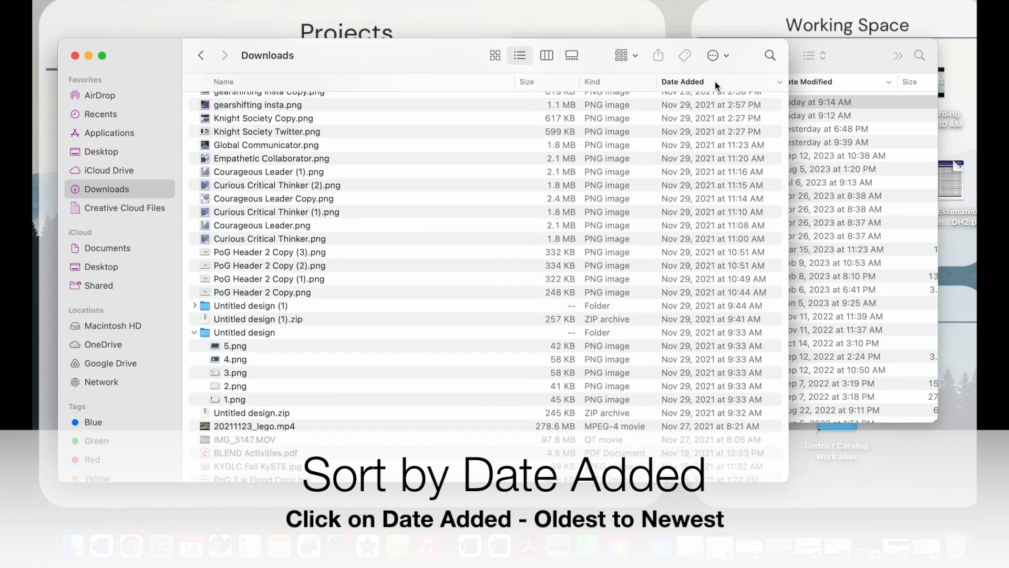
{"action": "left_click", "coordinate": [684, 81]}
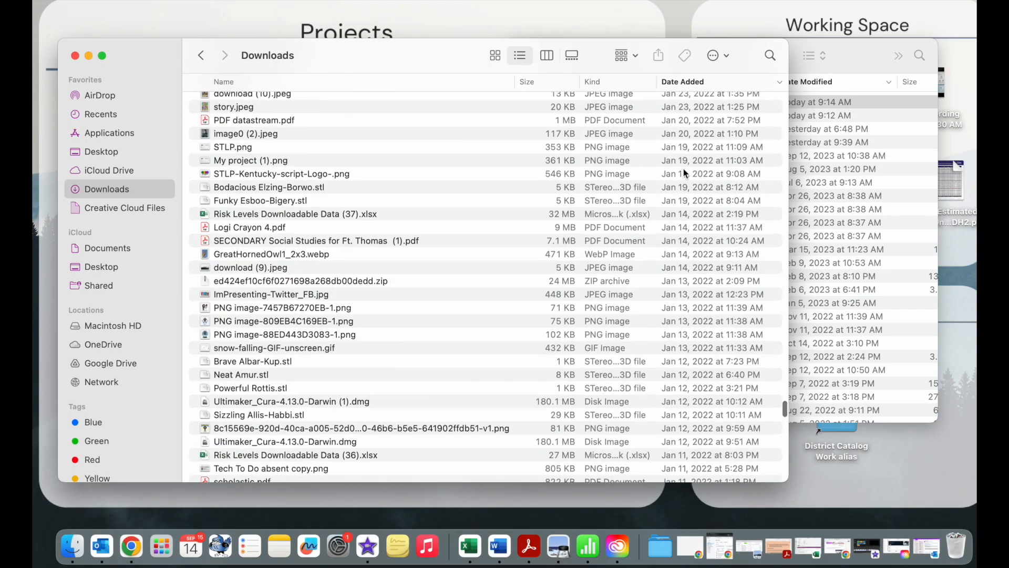
{"action": "scroll", "scroll_direction": "down", "scroll_amount": 3}
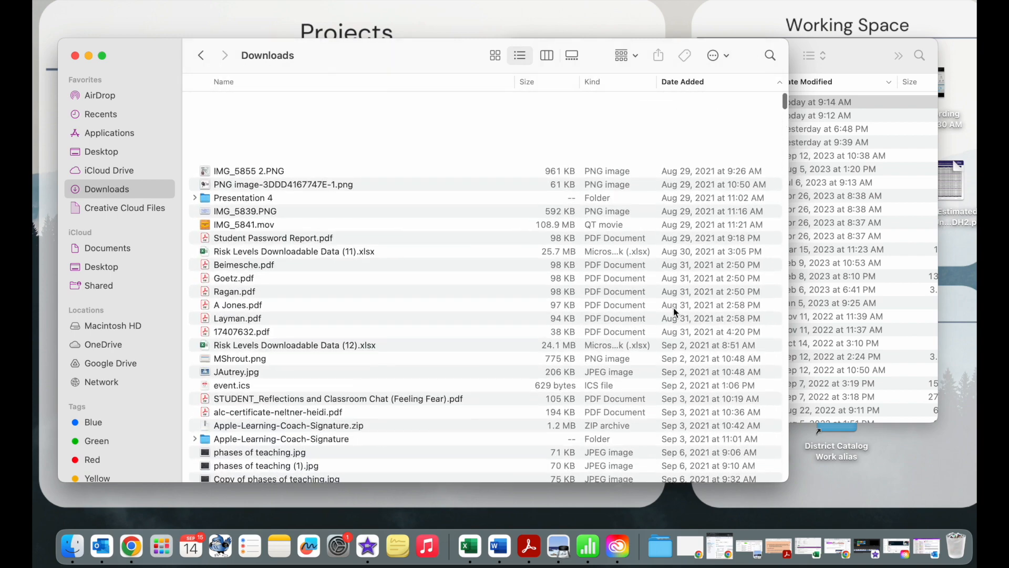
Start a selection range from the oldest download and scroll toward early January 2022 files.
{"action": "left_click", "coordinate": [248, 102]}
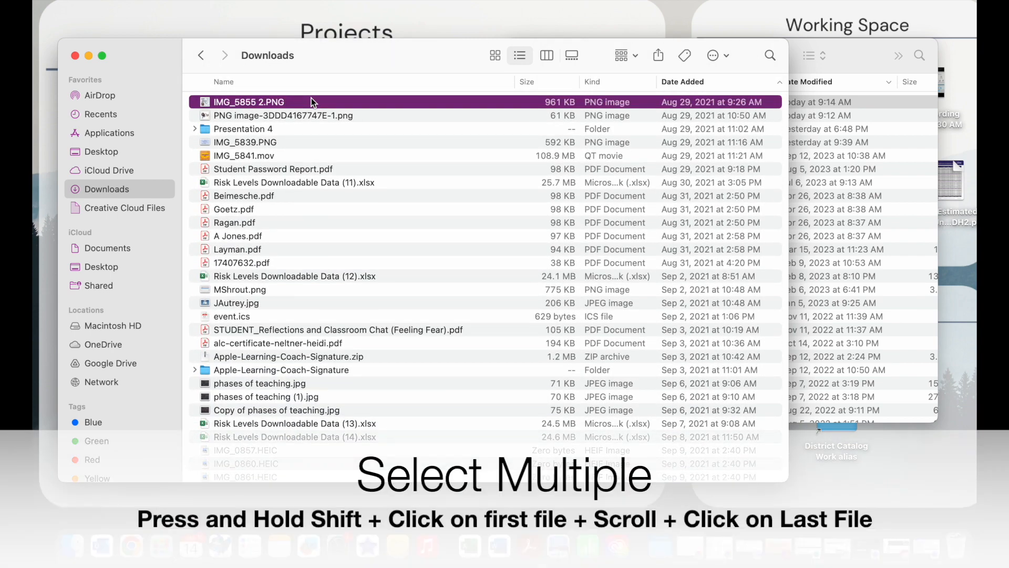
{"action": "mouse_move", "coordinate": [315, 254]}
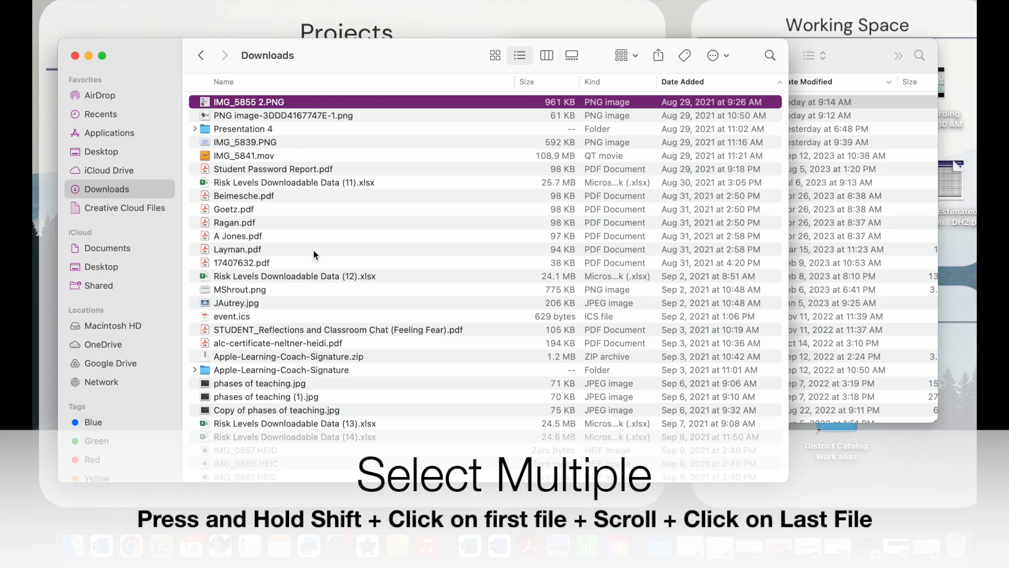
{"action": "scroll", "scroll_direction": "down", "scroll_amount": 3}
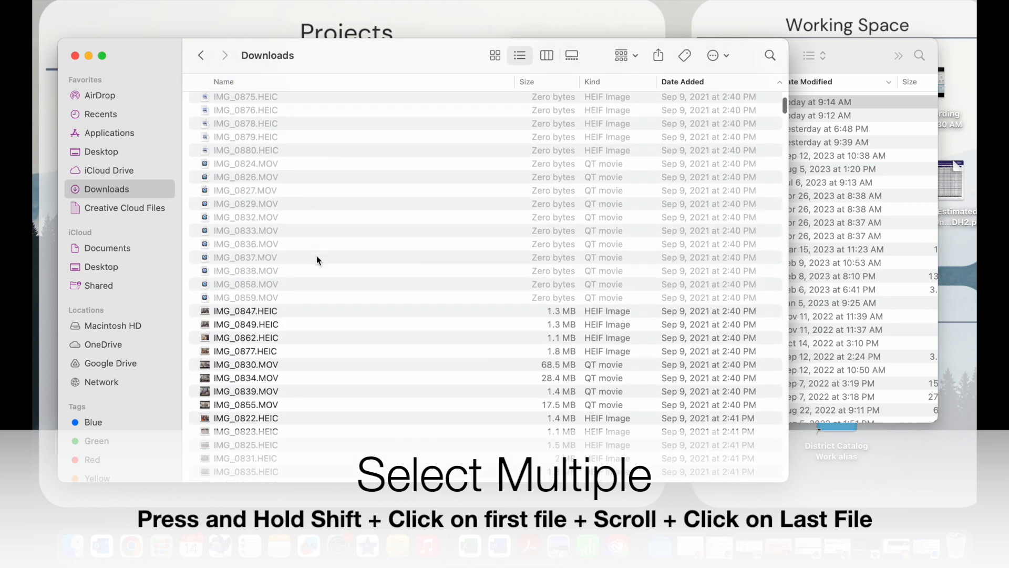
{"action": "scroll", "scroll_direction": "down", "scroll_amount": 3}
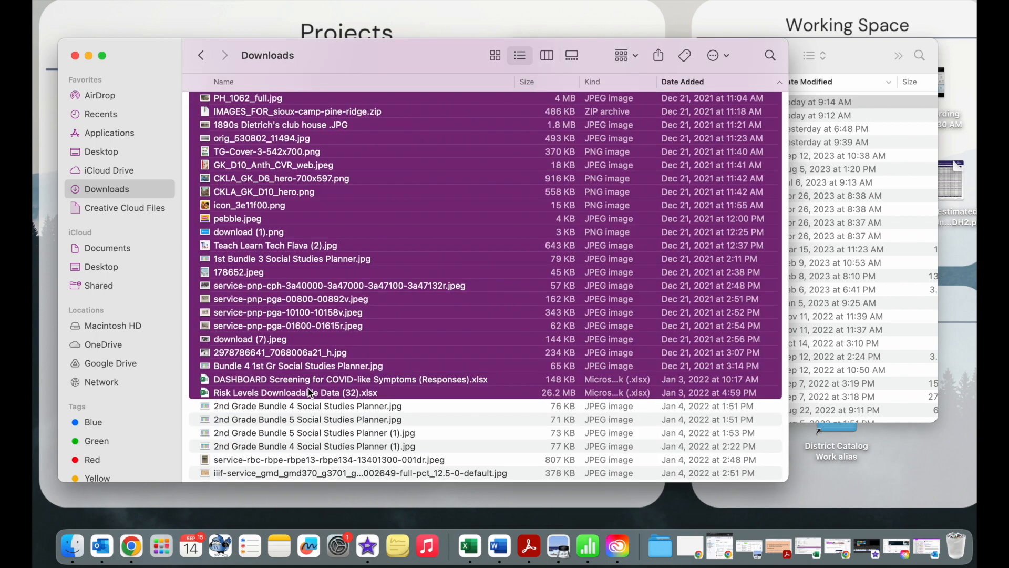
{"action": "mouse_move", "coordinate": [376, 243]}
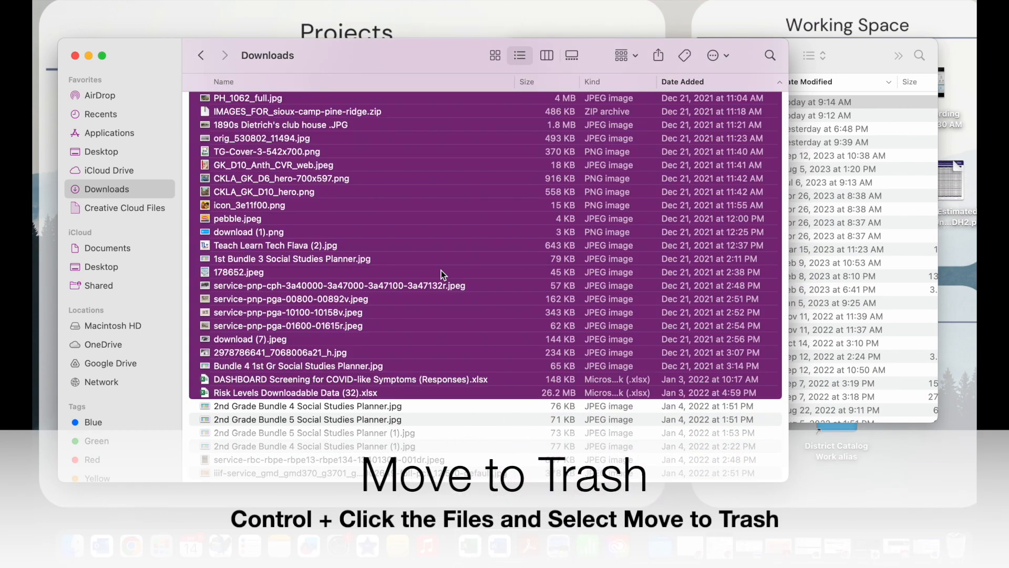
Bring up the actions menu for the selected old downloads to move them to the Trash.
{"action": "right_click", "coordinate": [441, 274]}
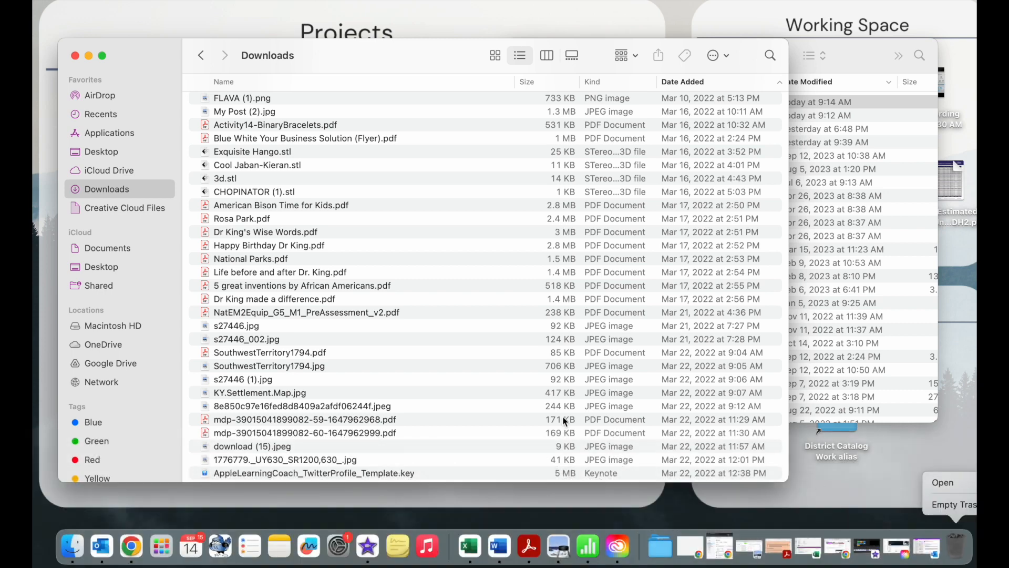
{"action": "mouse_move", "coordinate": [300, 50]}
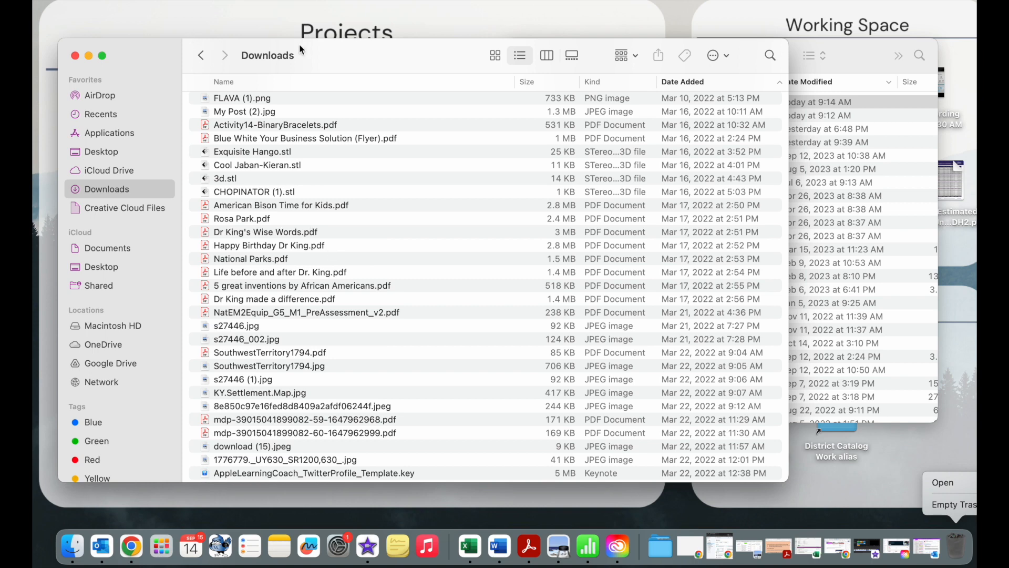
{"action": "mouse_move", "coordinate": [319, 61]}
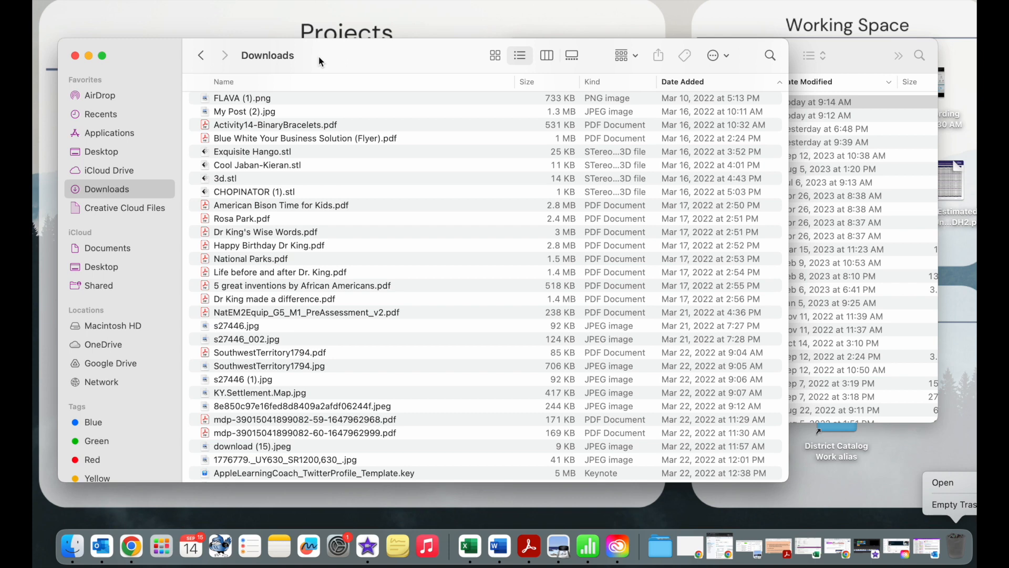
{"action": "mouse_move", "coordinate": [616, 90]}
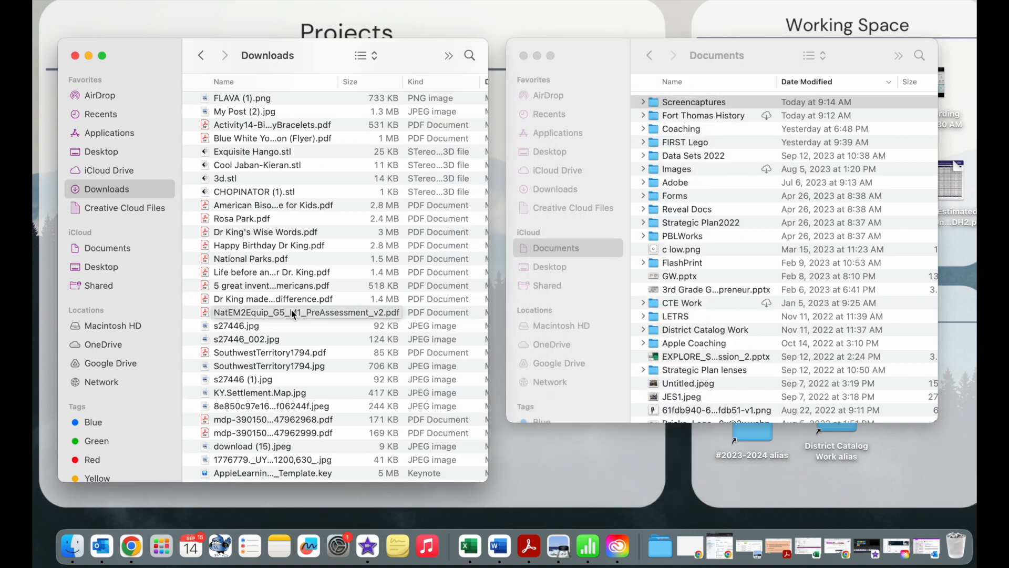
Select the '5 great inventions by African Americans' PDF remaining in Downloads.
{"action": "scroll", "scroll_direction": "down", "scroll_amount": 3}
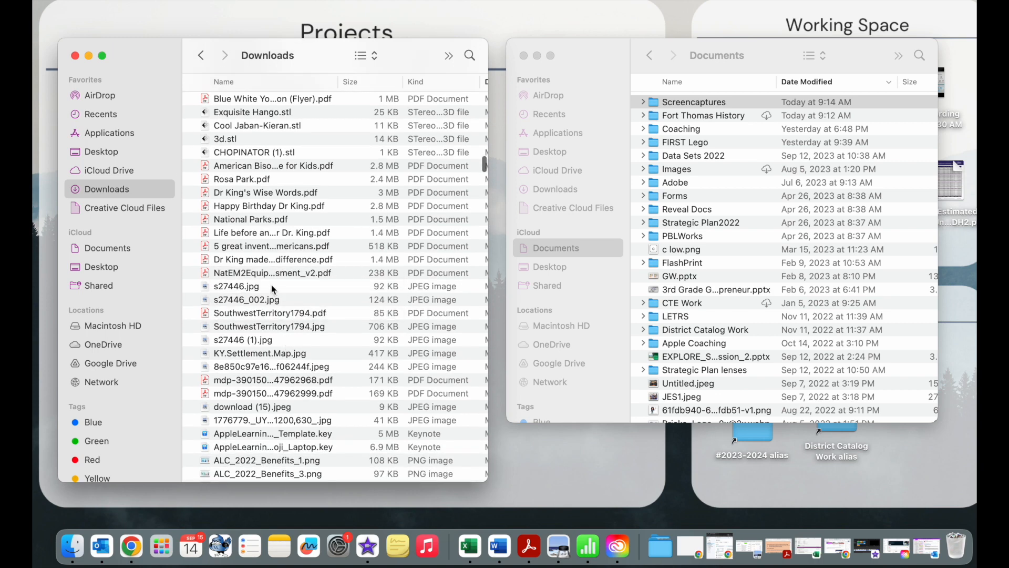
{"action": "left_click", "coordinate": [273, 246]}
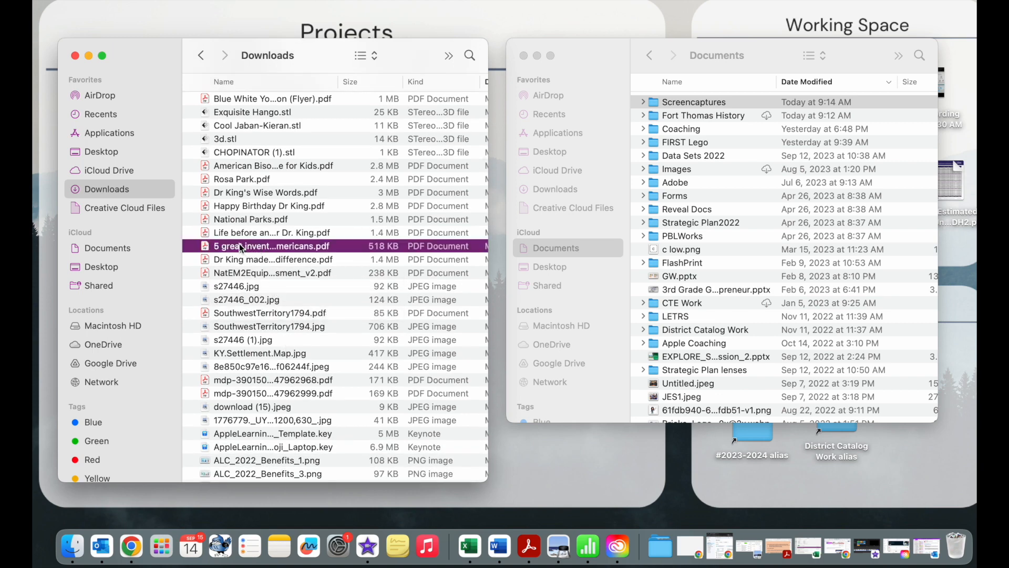